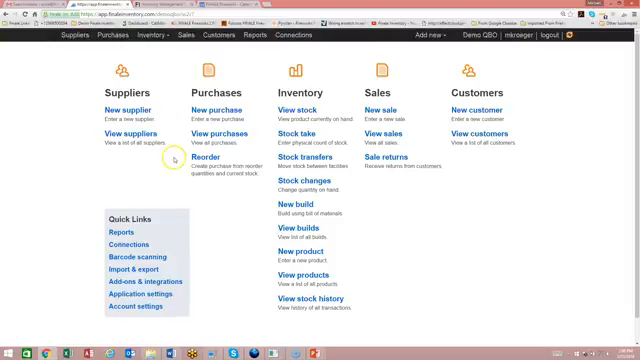
# View the Reorder preview under Purchases, currently empty for all locations and suppliers.
pyautogui.click(196, 158)
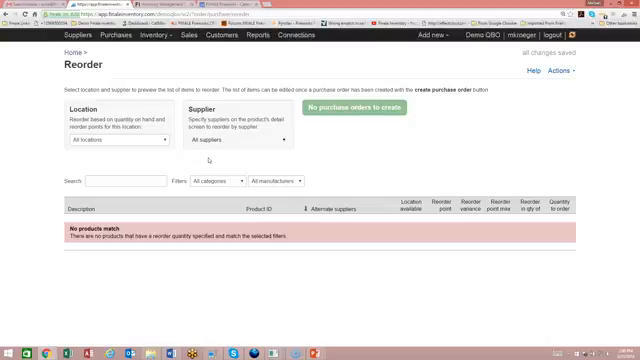
pyautogui.moveTo(159, 128)
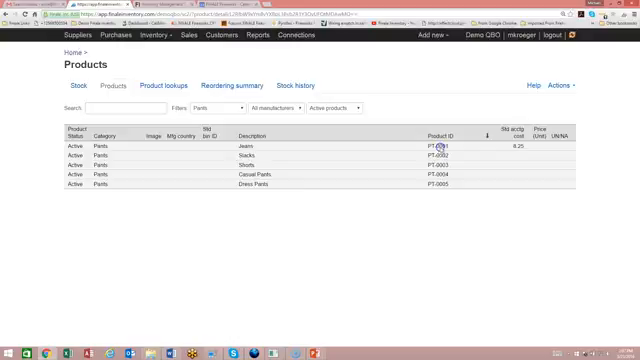
# View the PT-0001 Jeans purchasing details, noting Alabama's reorder point 5 and maximum 15.
pyautogui.click(427, 147)
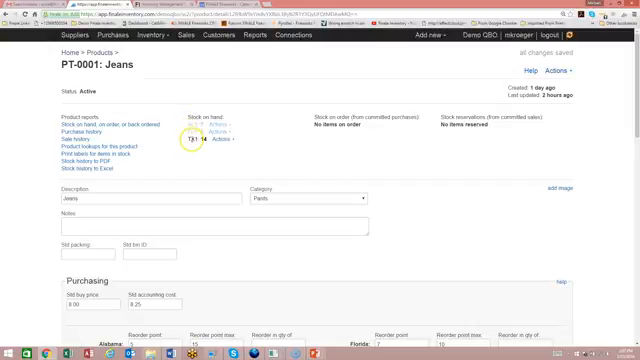
pyautogui.scroll(-3)
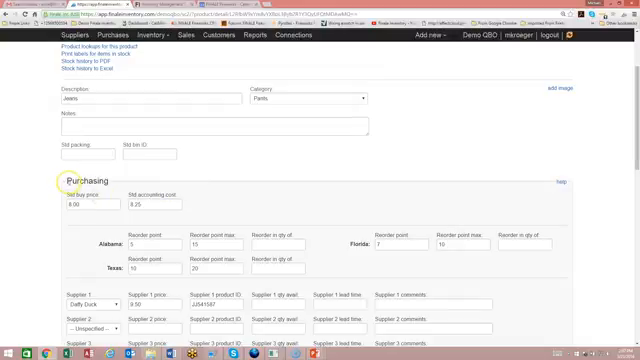
pyautogui.doubleClick(85, 180)
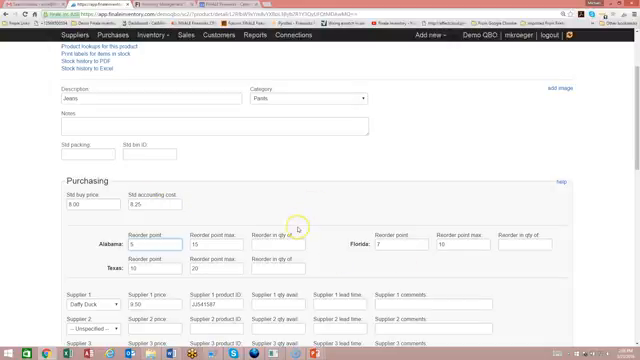
pyautogui.moveTo(300, 228)
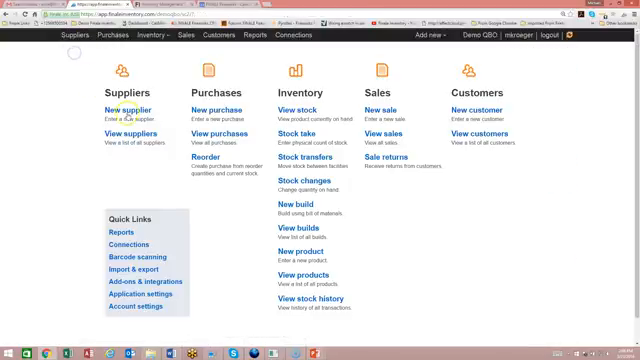
pyautogui.moveTo(133, 295)
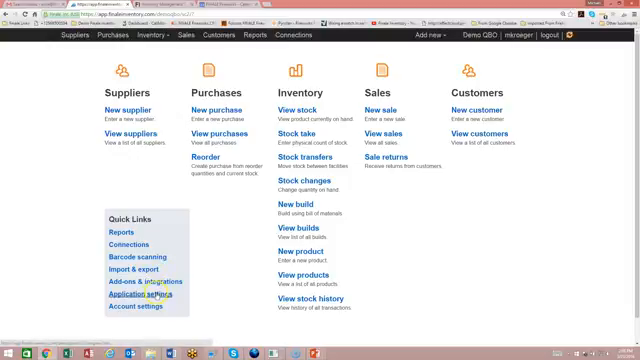
# Review the owner account entry on the Users page of application settings.
pyautogui.click(134, 295)
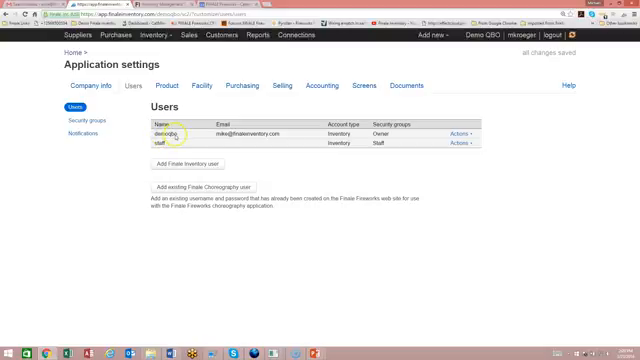
pyautogui.doubleClick(228, 131)
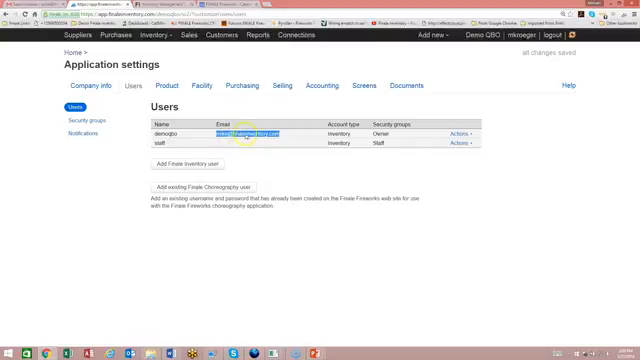
pyautogui.moveTo(125, 135)
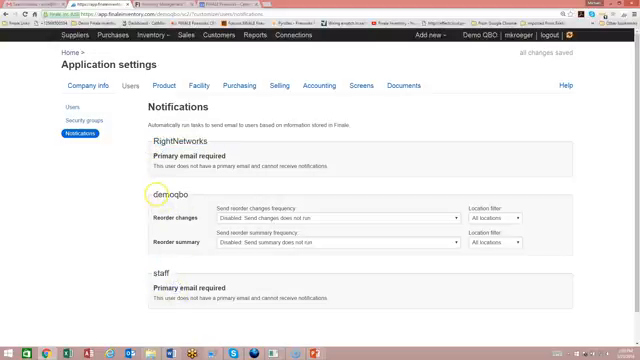
# Set the owner's Reorder changes notification to automatic continuous sending for all locations.
pyautogui.doubleClick(165, 193)
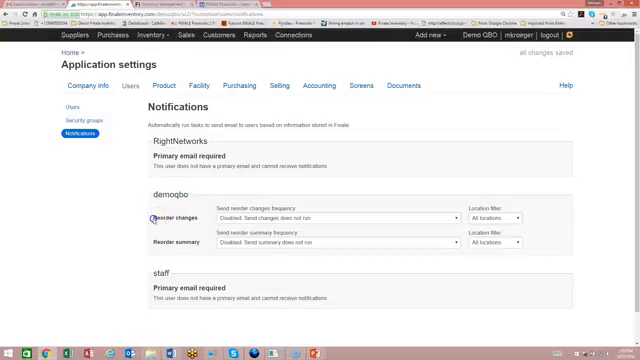
pyautogui.doubleClick(175, 218)
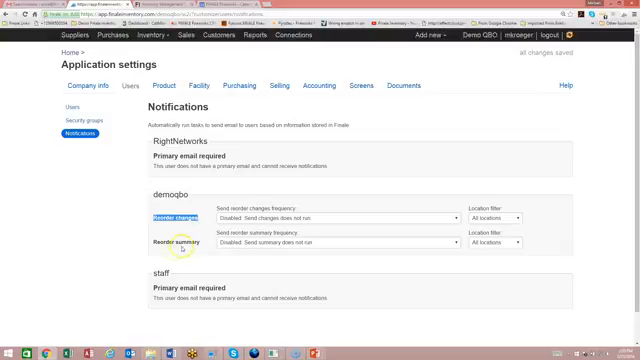
pyautogui.doubleClick(175, 242)
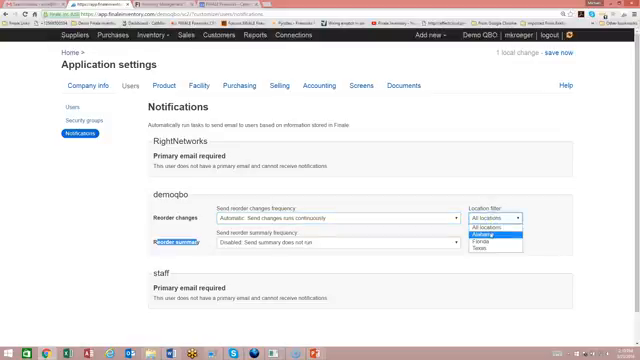
pyautogui.moveTo(490, 245)
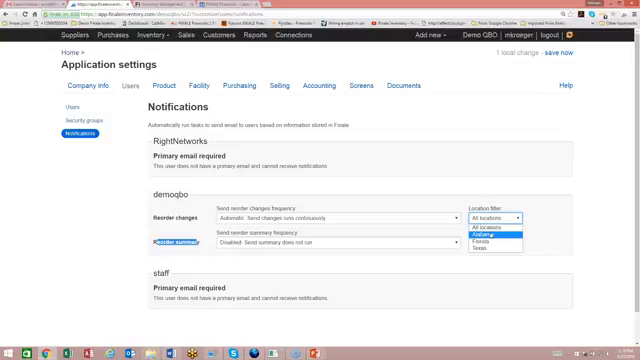
pyautogui.click(497, 217)
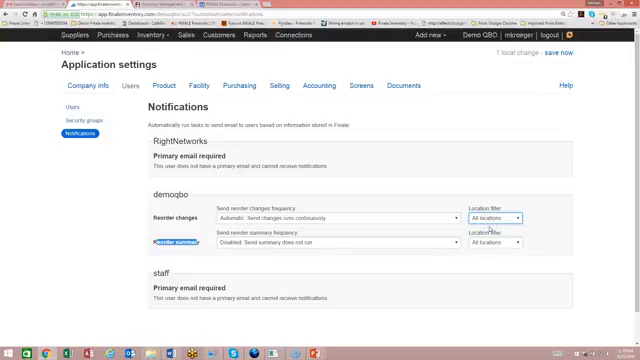
pyautogui.moveTo(507, 173)
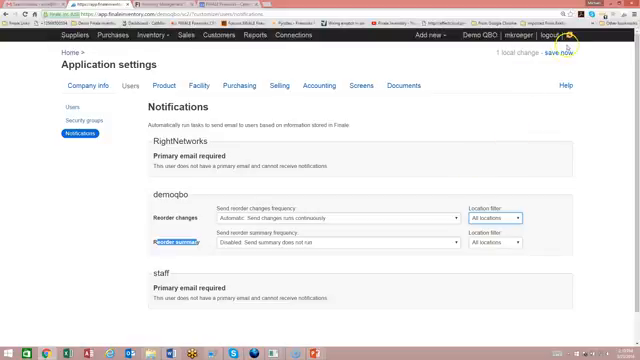
# Save the notification change and view the Stock list with on-hand quantities.
pyautogui.click(570, 47)
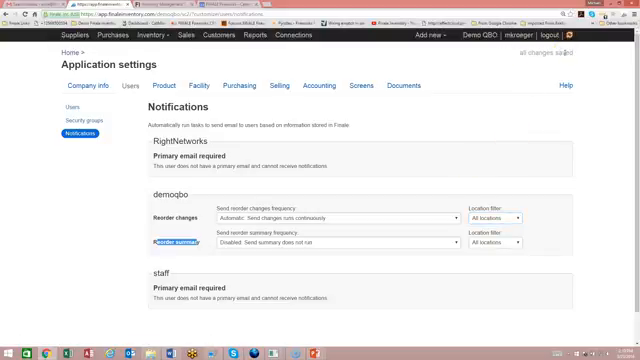
pyautogui.moveTo(315, 86)
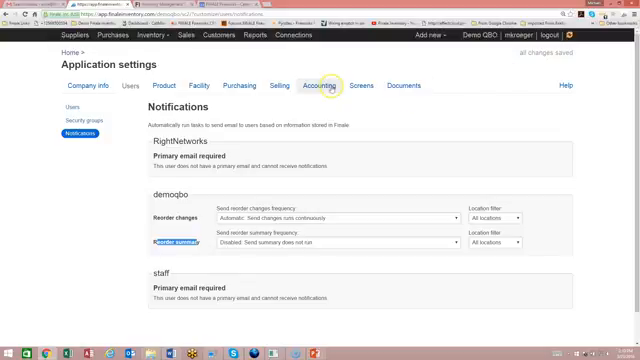
pyautogui.moveTo(301, 146)
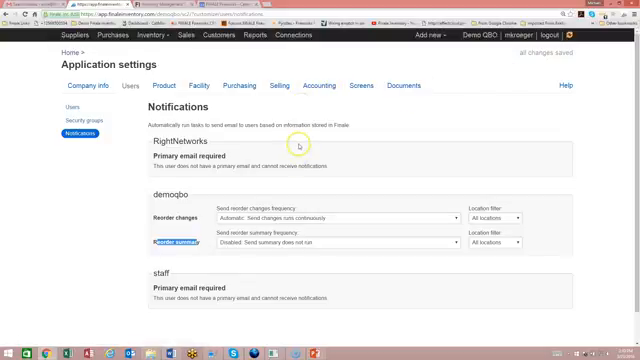
pyautogui.moveTo(300, 187)
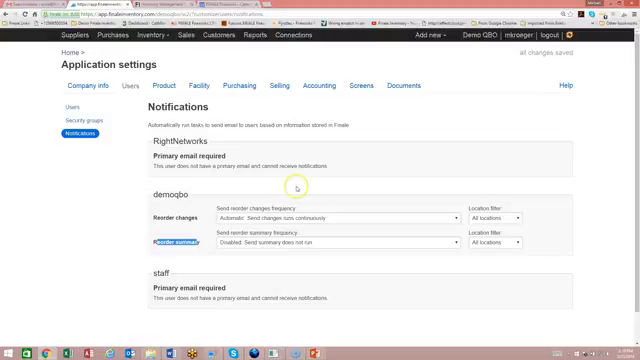
pyautogui.moveTo(295, 192)
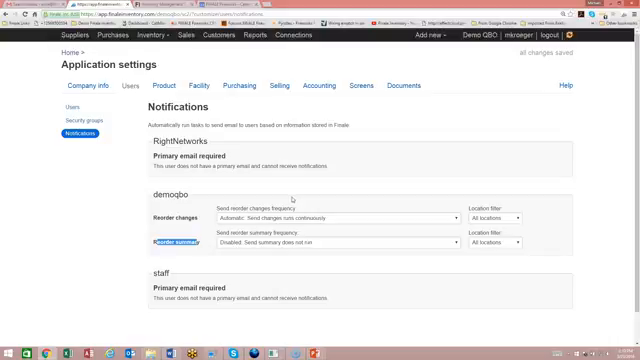
pyautogui.moveTo(120, 90)
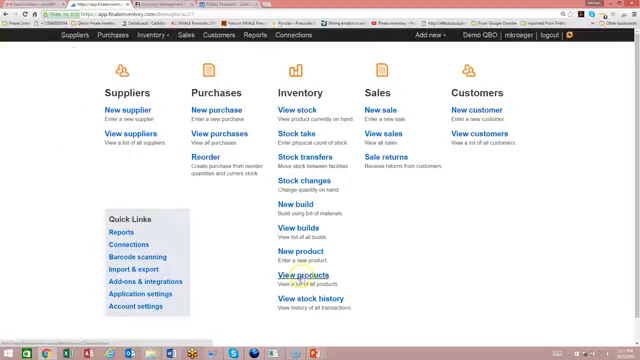
pyautogui.click(302, 274)
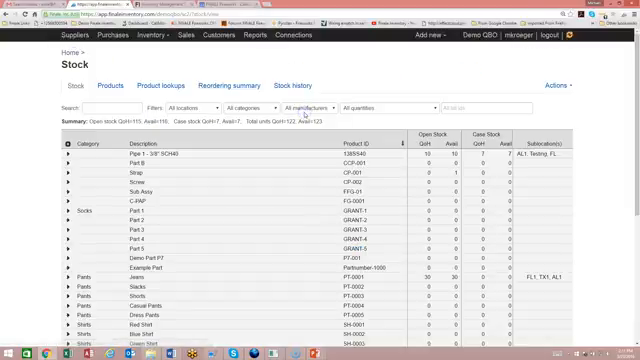
# Narrow stock to Pants, expand Jeans into TX1, FL1 and AL1, then go to Sales.
pyautogui.click(258, 106)
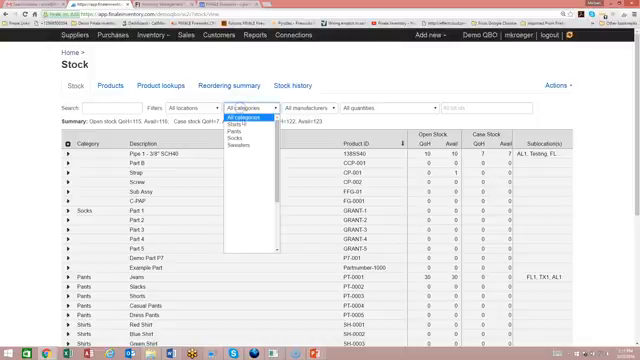
pyautogui.click(244, 127)
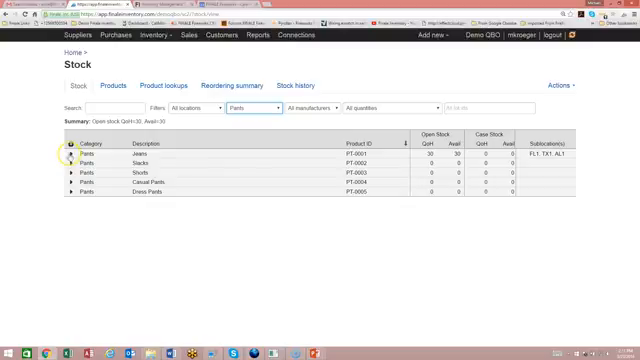
pyautogui.click(72, 155)
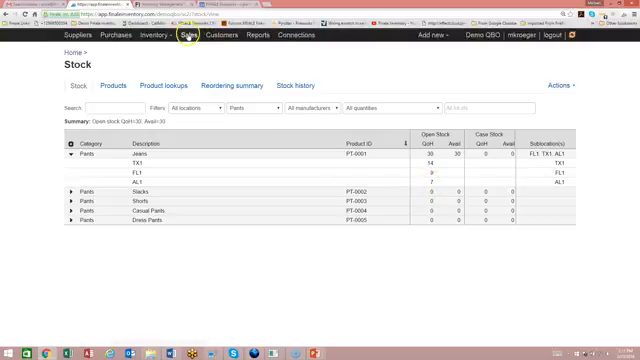
pyautogui.click(184, 36)
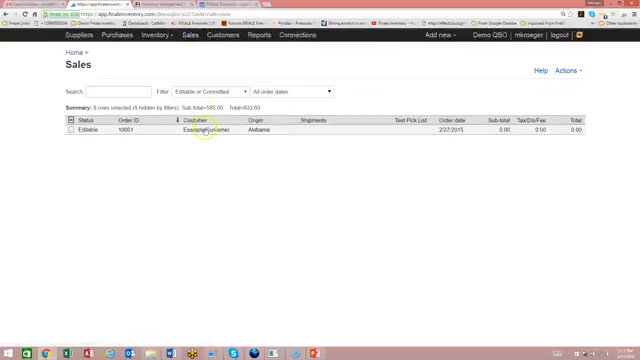
# Add 3 Jeans to Alabama sale 10001 and mark it committed (reserved).
pyautogui.click(200, 137)
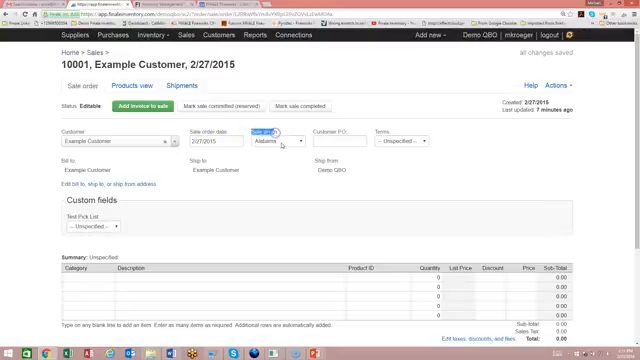
pyautogui.click(375, 282)
pyautogui.write('PT-0001')
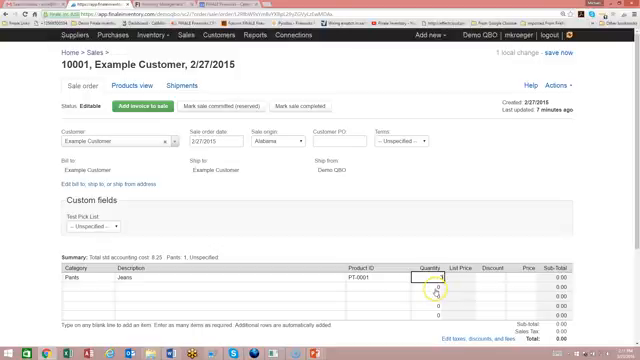
pyautogui.click(434, 276)
pyautogui.write('3')
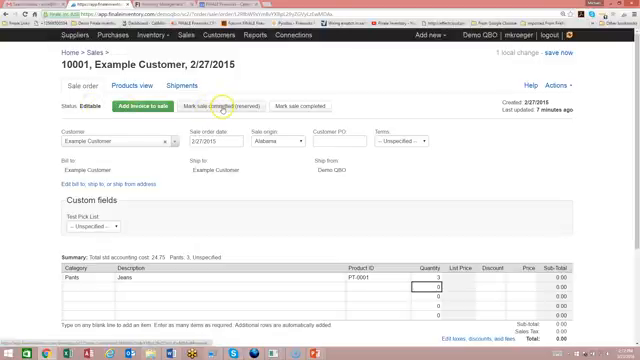
pyautogui.click(226, 106)
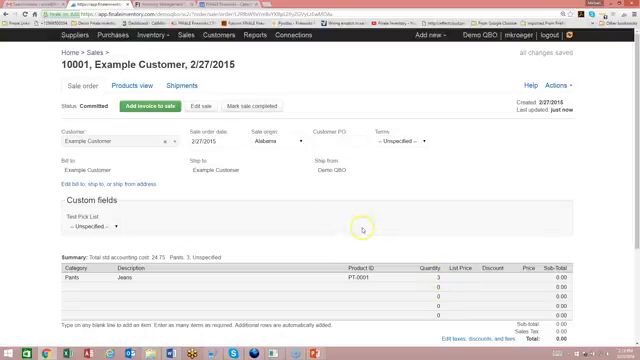
pyautogui.moveTo(148, 38)
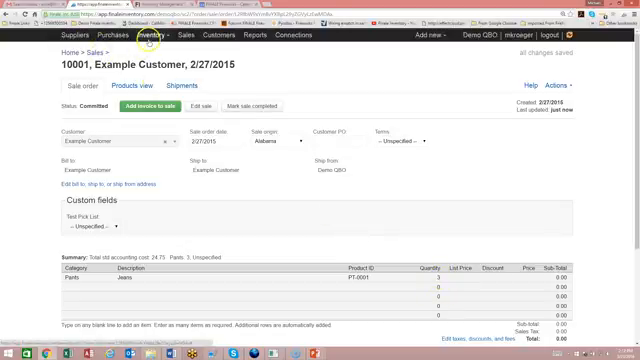
pyautogui.click(148, 37)
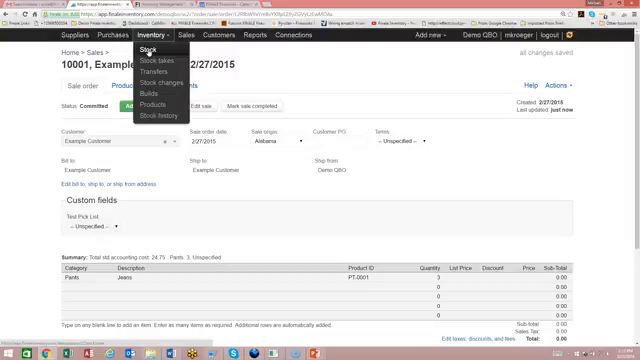
# Check Jeans stock shows 3 reserved by sale 10001 at Alabama, then return home.
pyautogui.click(150, 50)
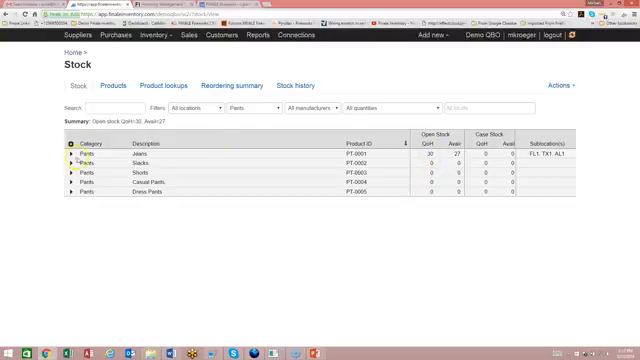
pyautogui.click(74, 155)
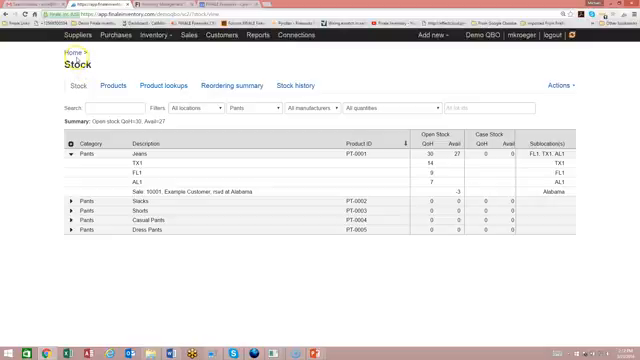
pyautogui.click(70, 53)
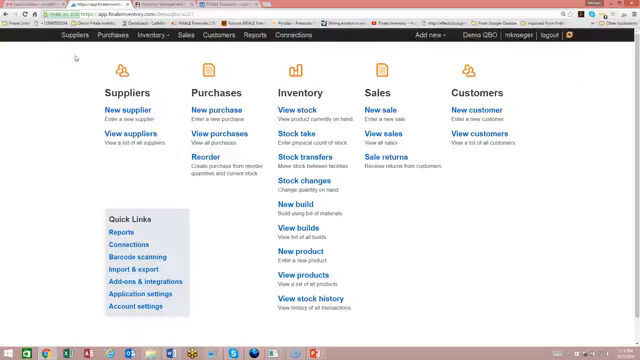
# Review the Jeans at Alabama reorder line showing 4 available and 11 to order.
pyautogui.click(190, 156)
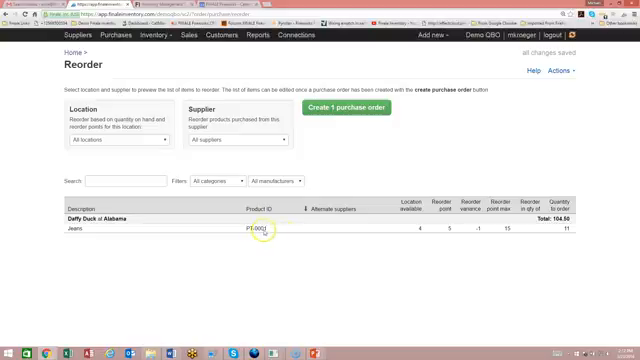
pyautogui.moveTo(419, 233)
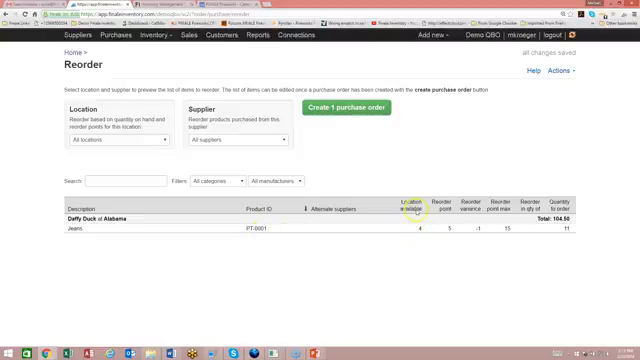
pyautogui.click(419, 232)
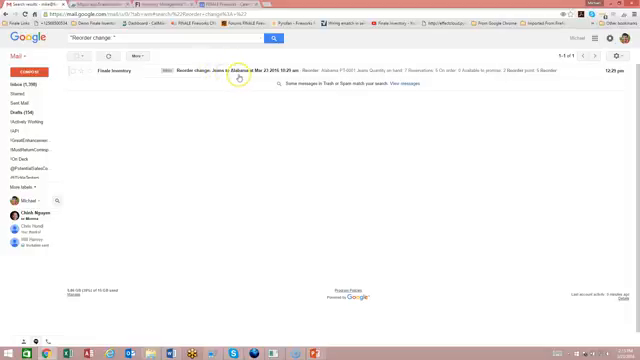
pyautogui.moveTo(330, 72)
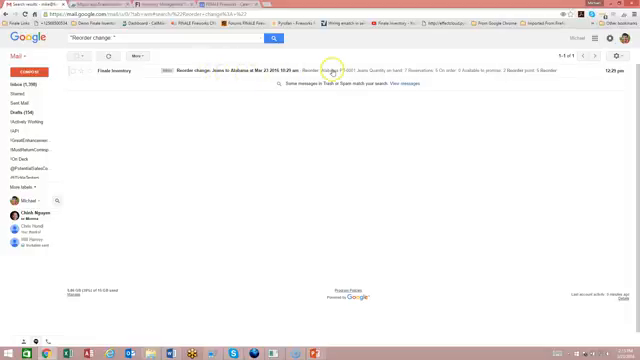